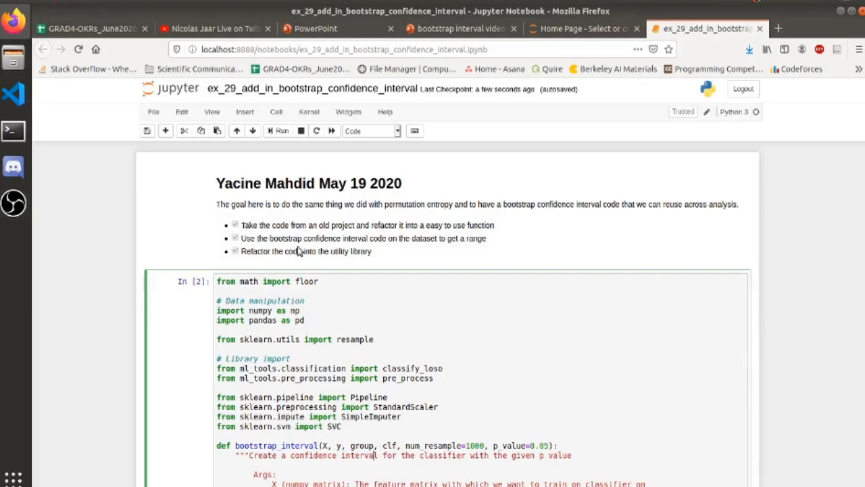
Scroll through the preprocessed dataframe output of 1079 rows by 22 columns.
scroll("down", 3)
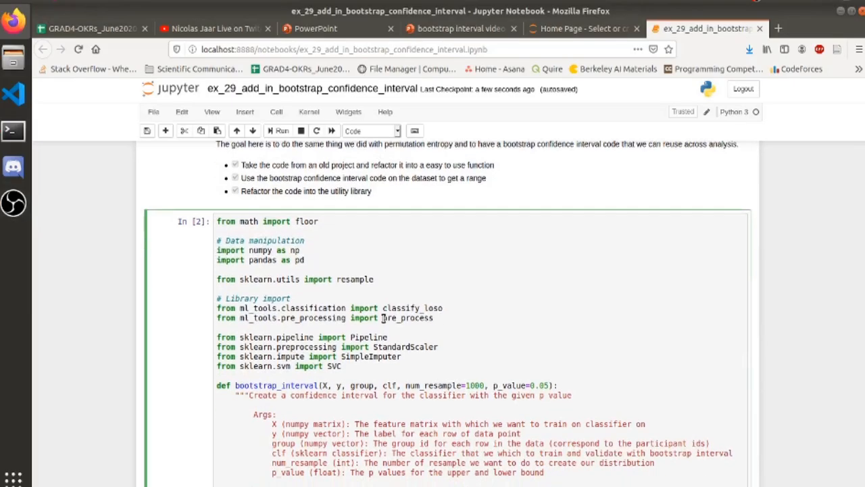
scroll("down", 3)
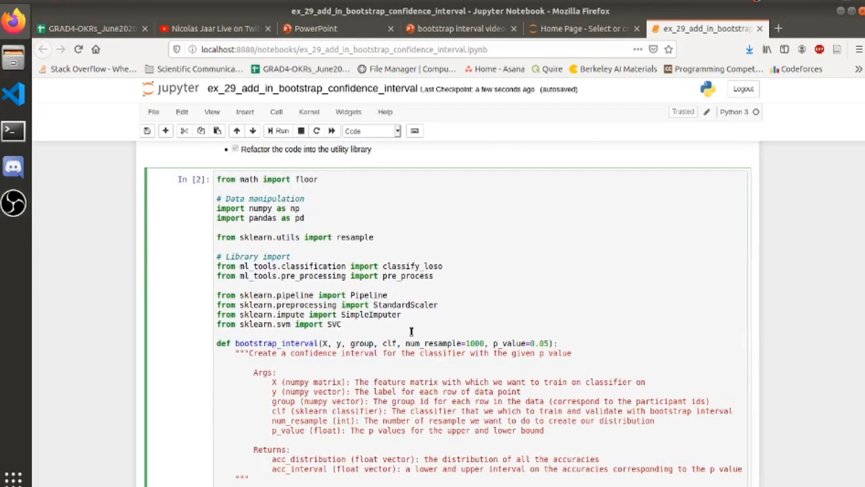
mouse_move(379, 366)
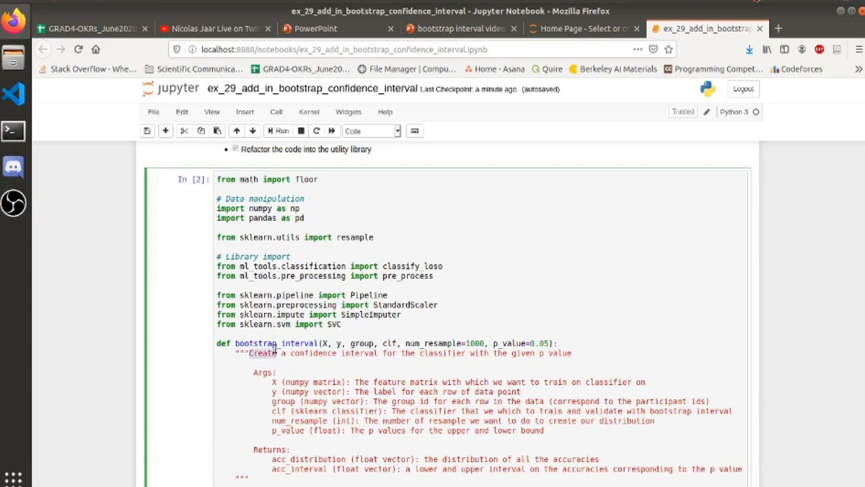
scroll("down", 3)
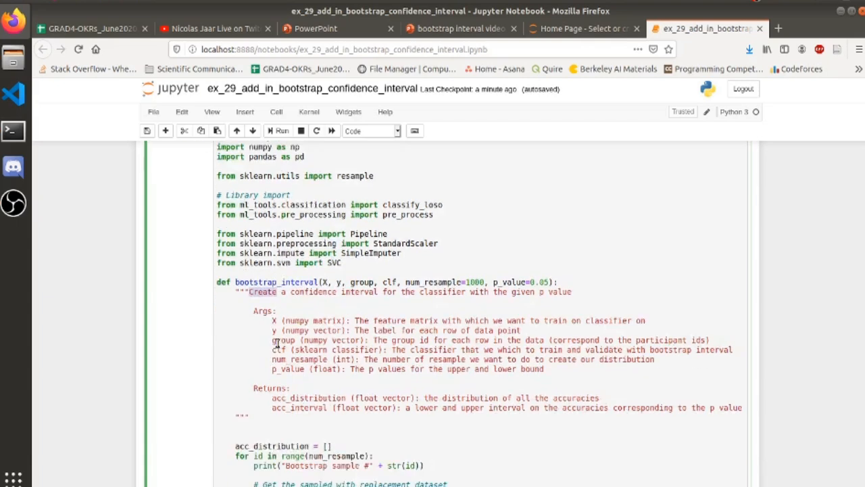
scroll("down", 3)
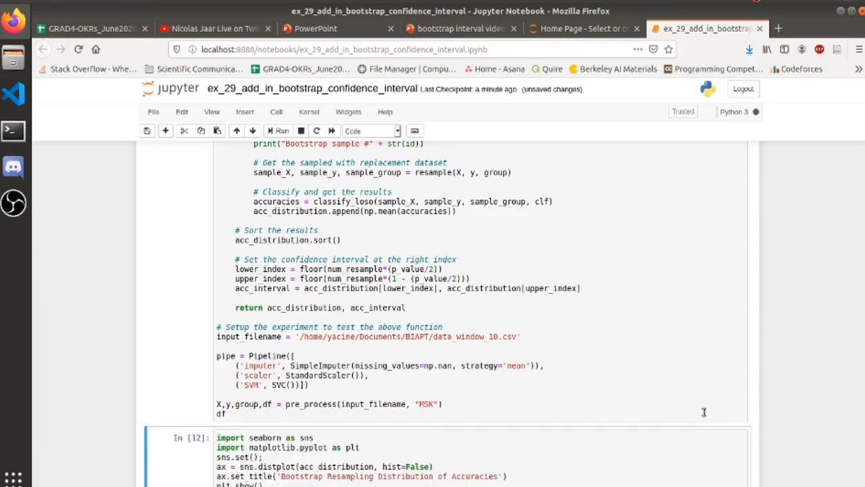
scroll("down", 3)
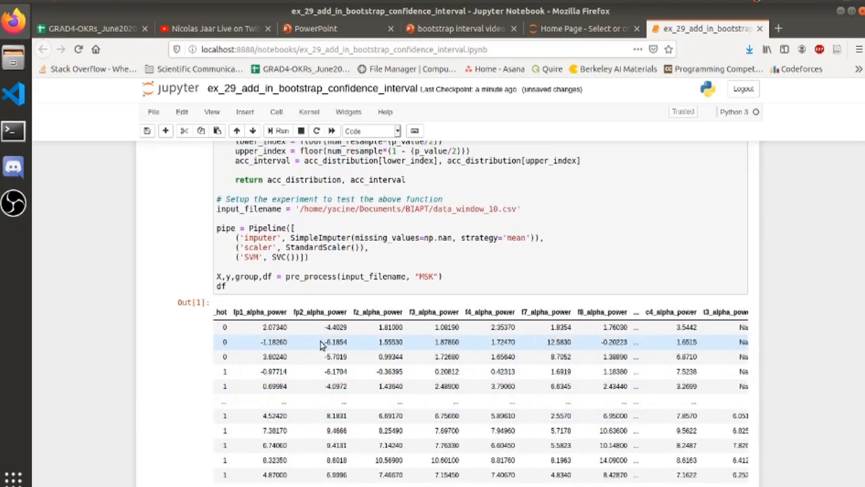
scroll("right", 3)
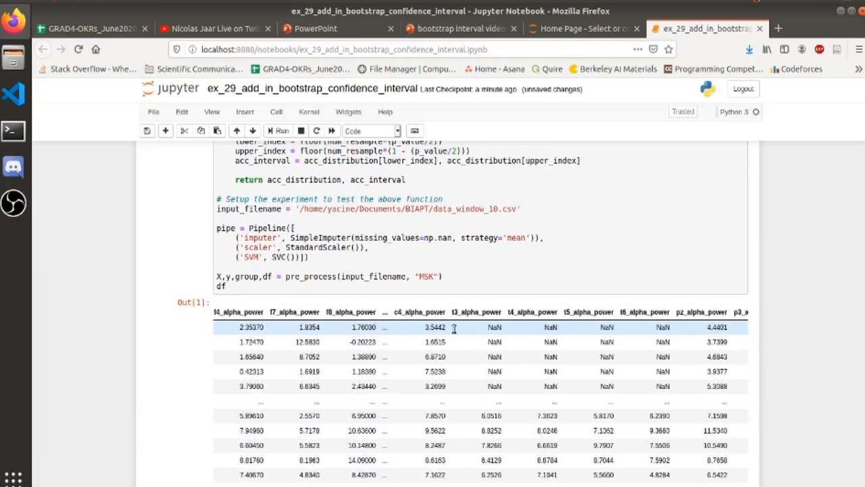
scroll("right", 3)
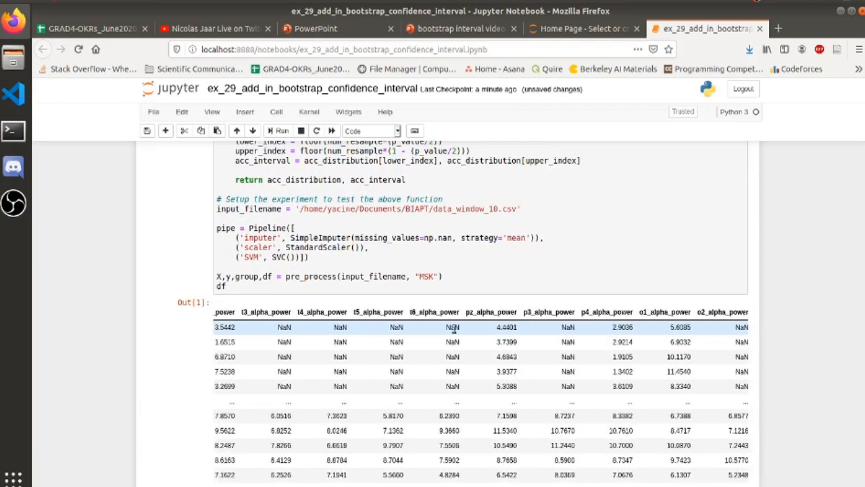
scroll("left", 3)
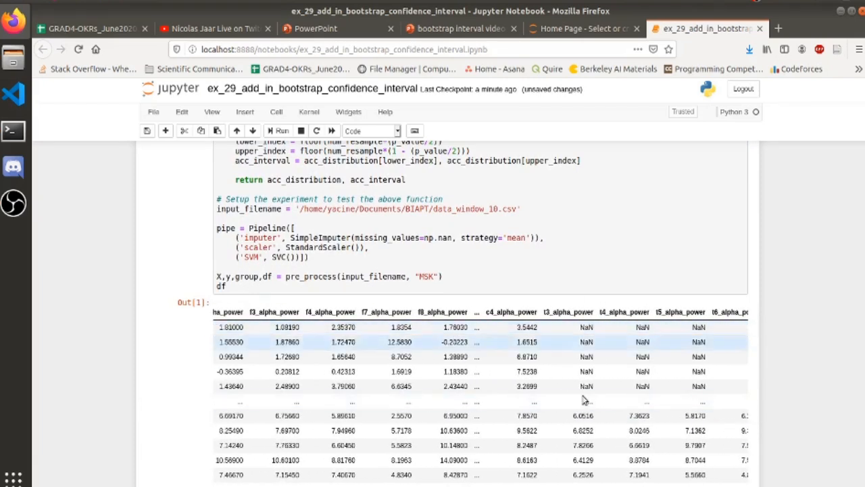
scroll("left", 3)
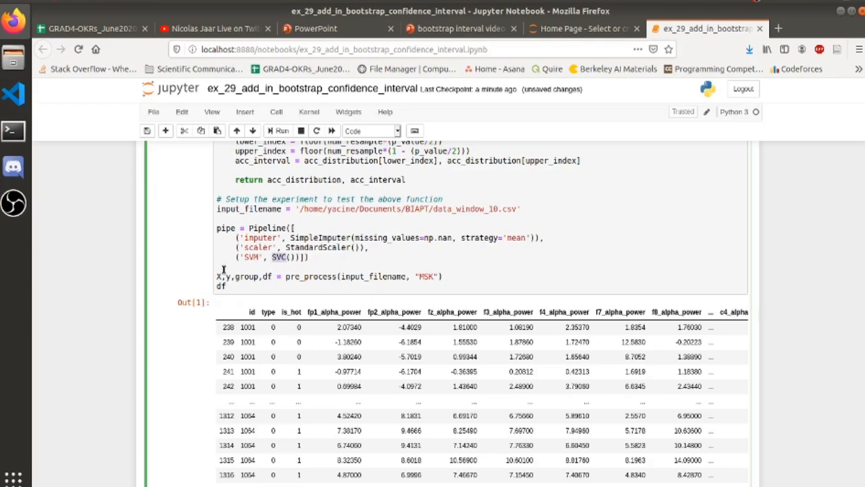
Place the cursor on the setup cell's final df line for editing.
left_click(332, 276)
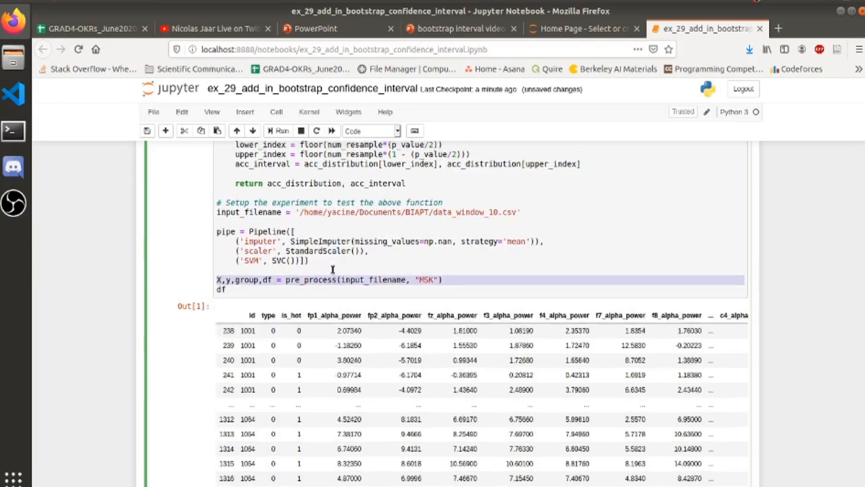
scroll("up", 3)
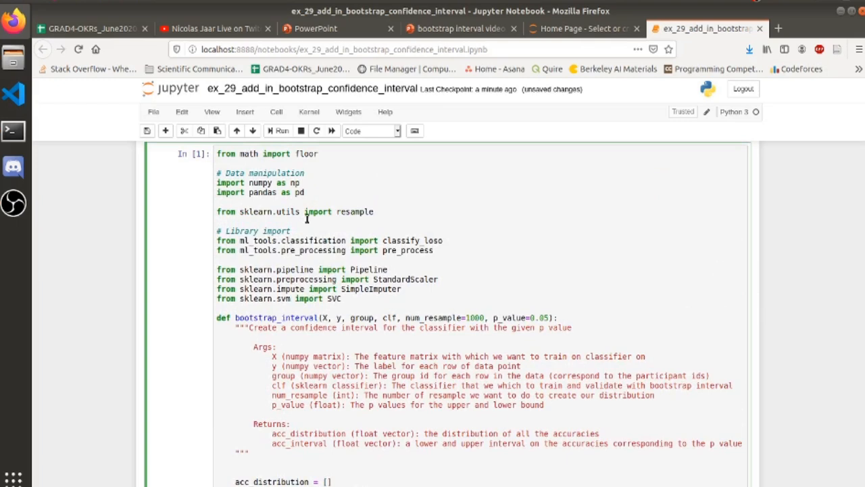
scroll("down", 3)
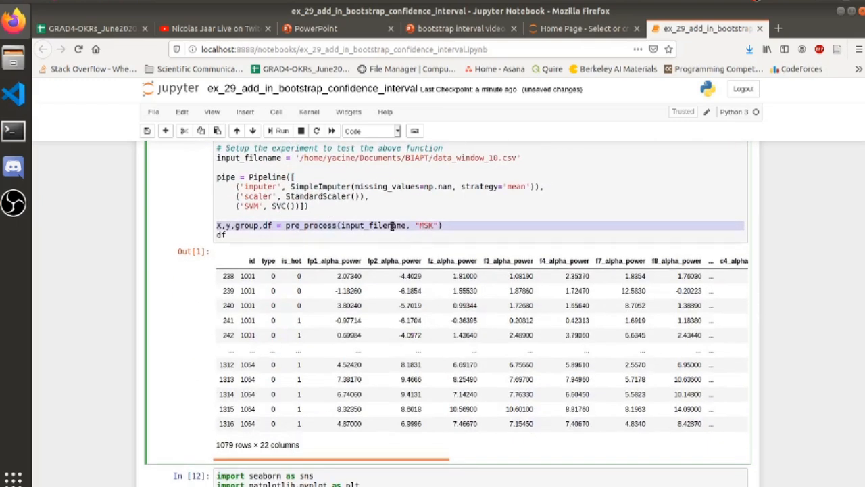
mouse_move(432, 228)
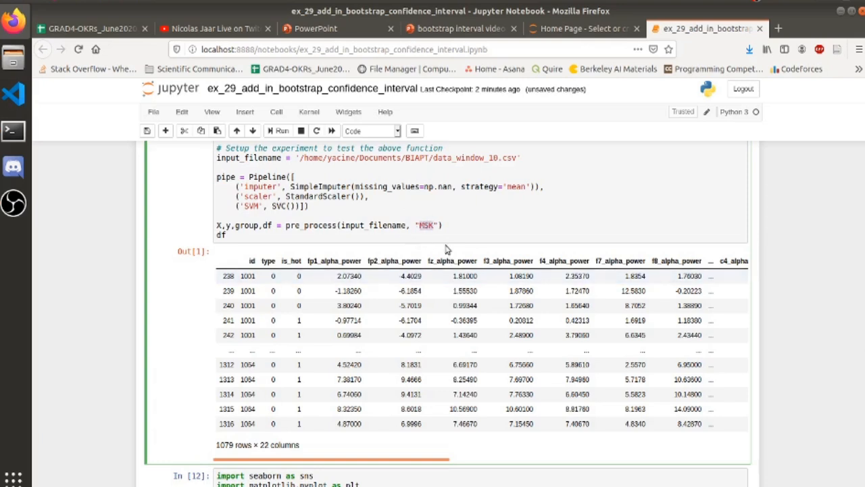
mouse_move(367, 260)
type("acc_distribution, acc_interval = bootstrap_interval(X, y, group, pipe, num_resample=10, p_value=0.05)")
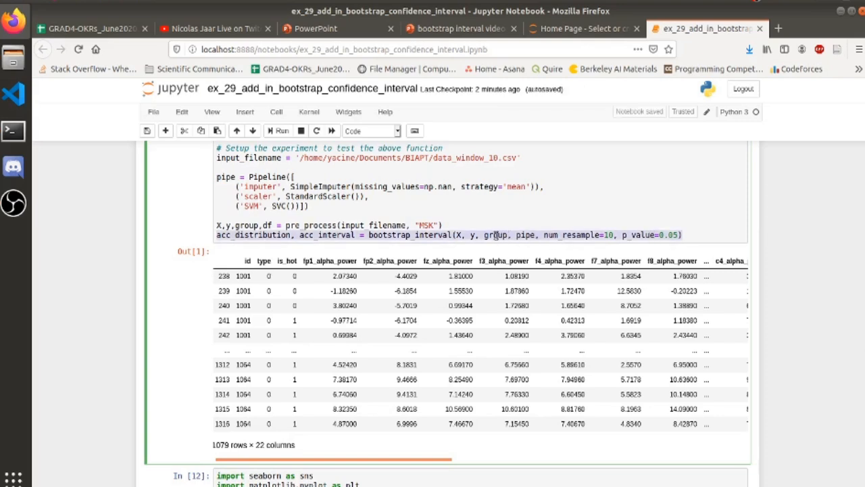
double_click(495, 234)
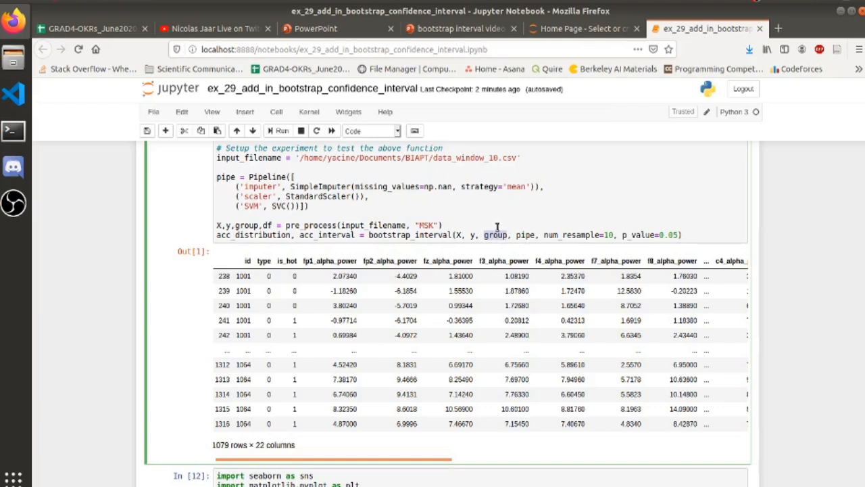
scroll("up", 3)
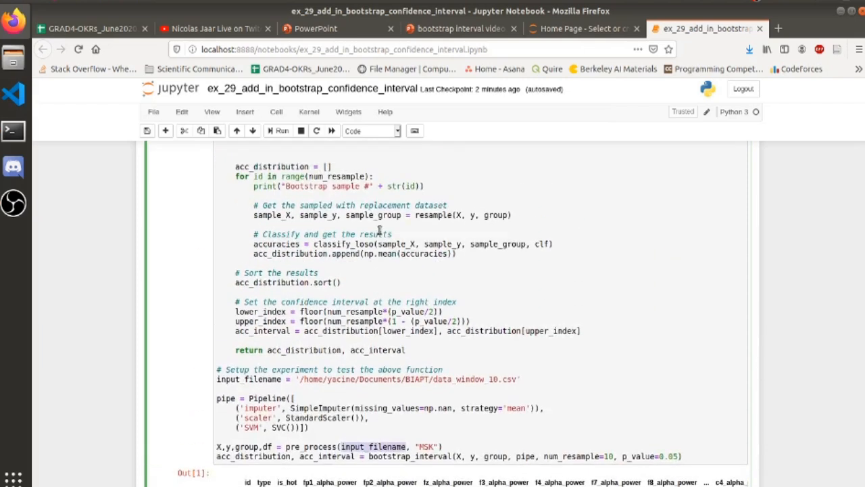
scroll("up", 3)
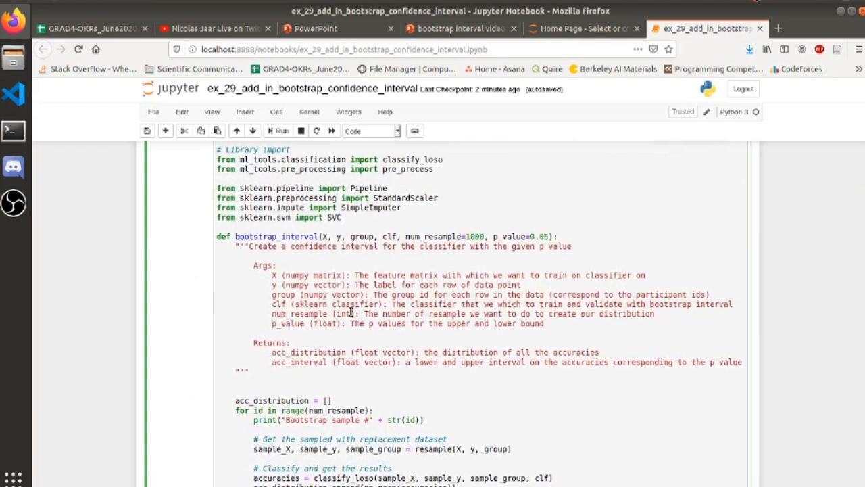
scroll("down", 3)
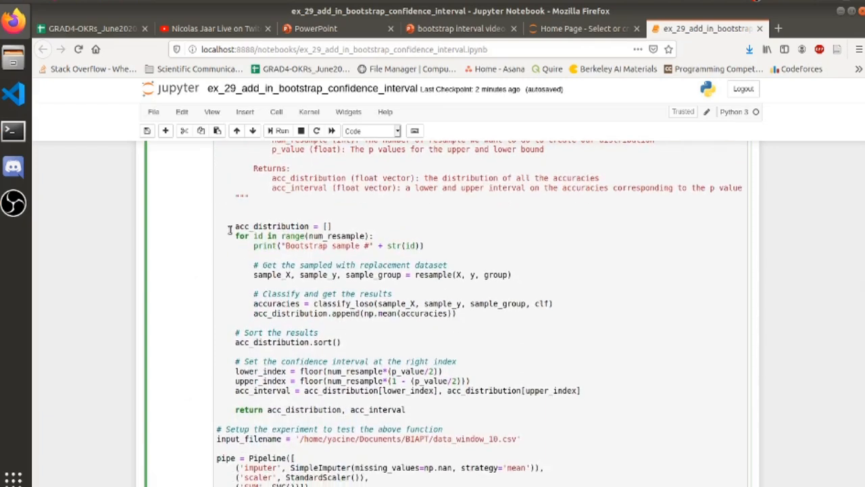
left_click_drag(234, 225, 456, 313)
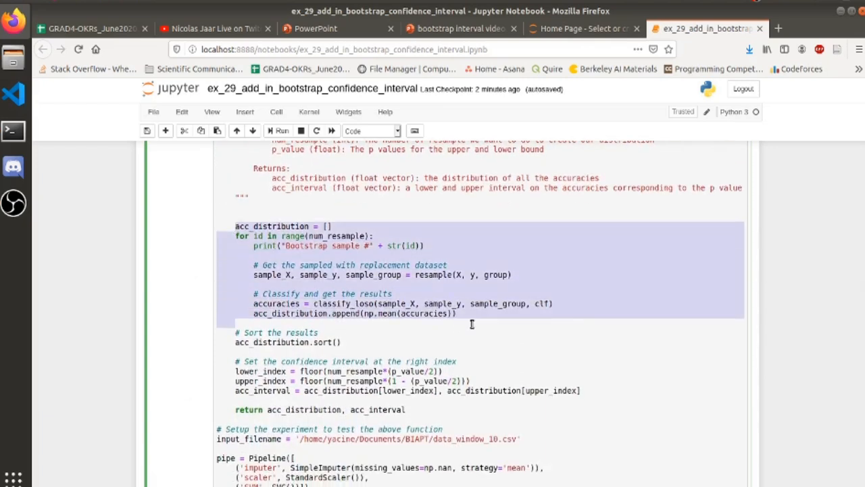
left_click(470, 285)
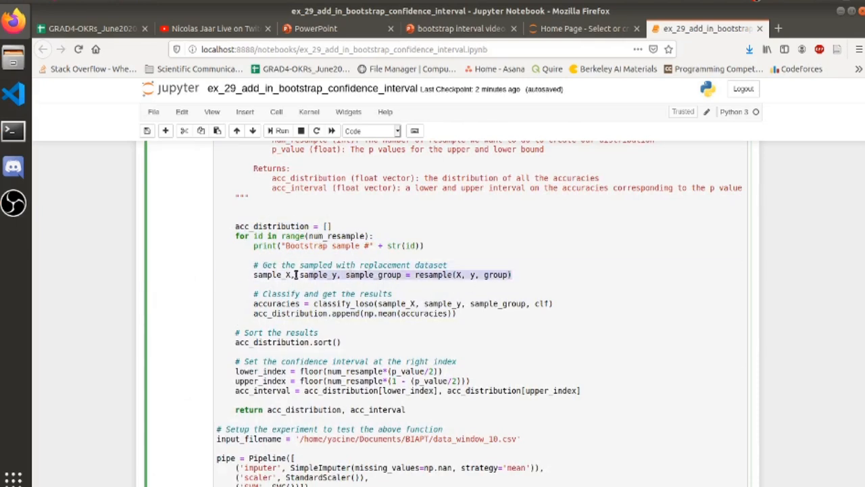
scroll("up", 3)
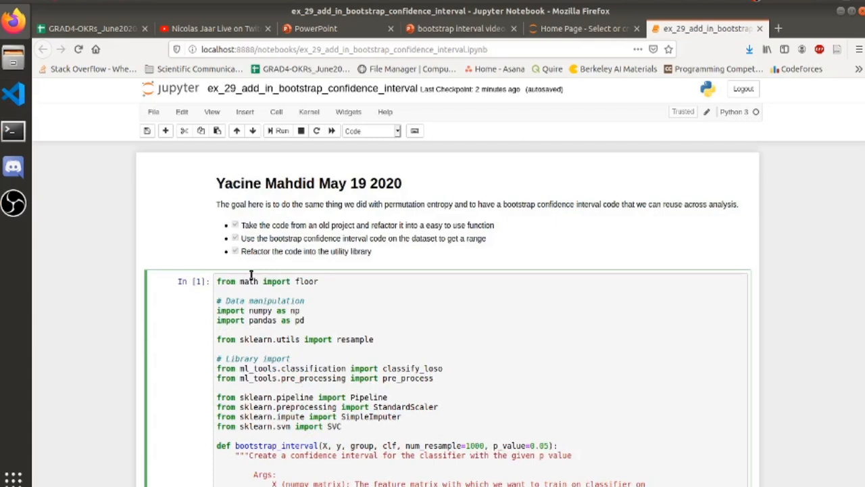
scroll("down", 3)
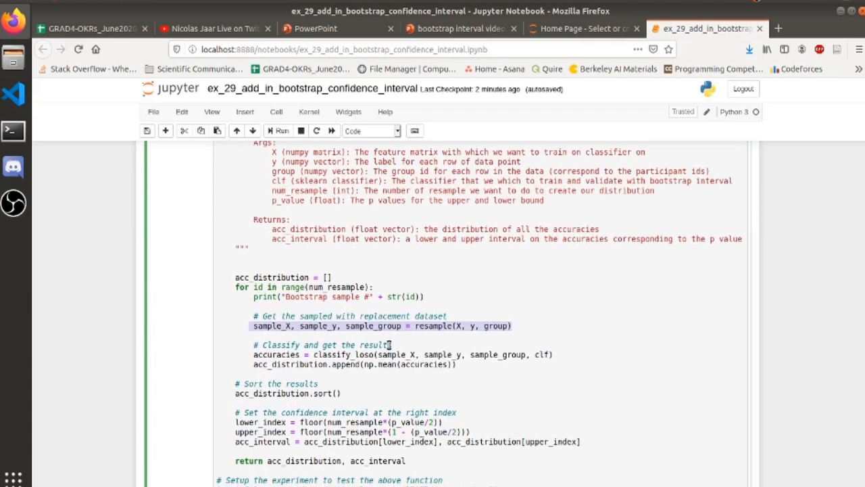
mouse_move(457, 333)
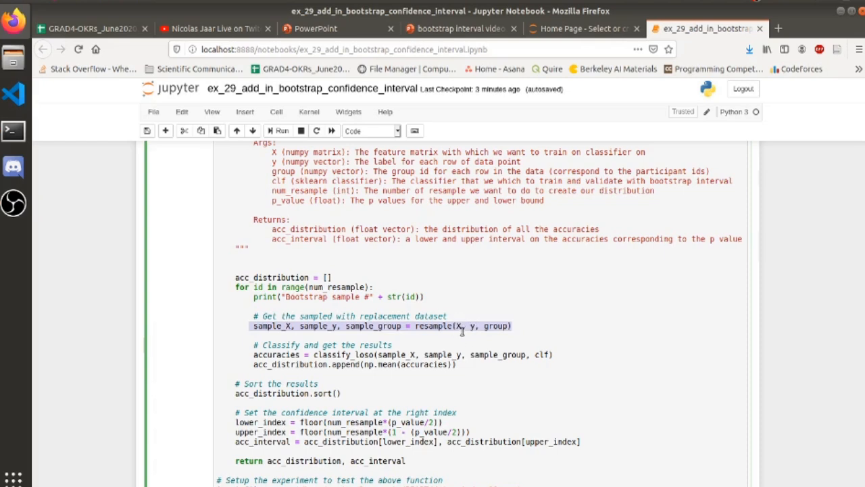
mouse_move(502, 318)
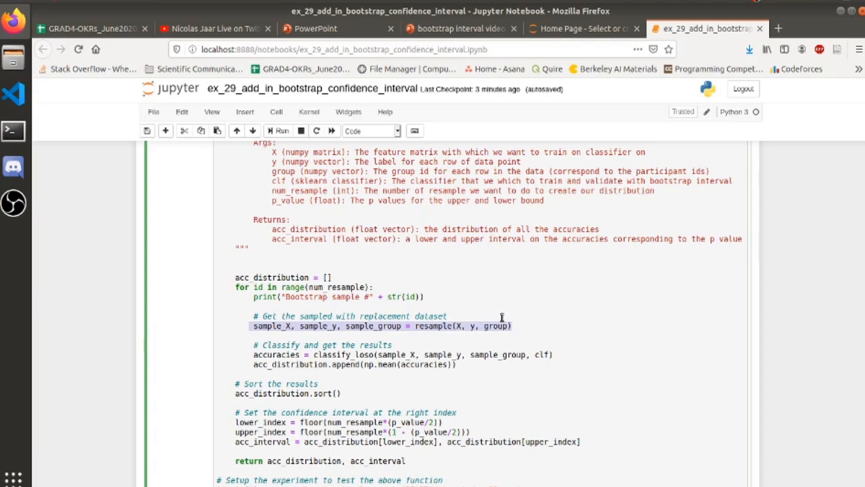
mouse_move(474, 306)
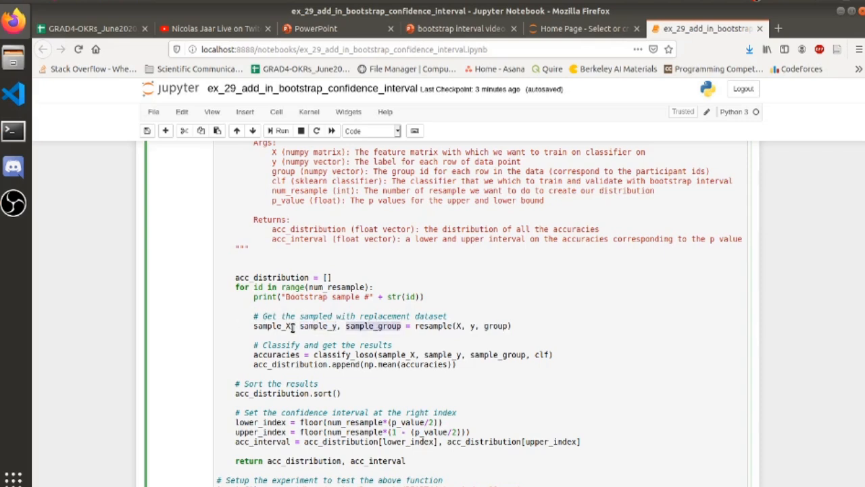
double_click(372, 325)
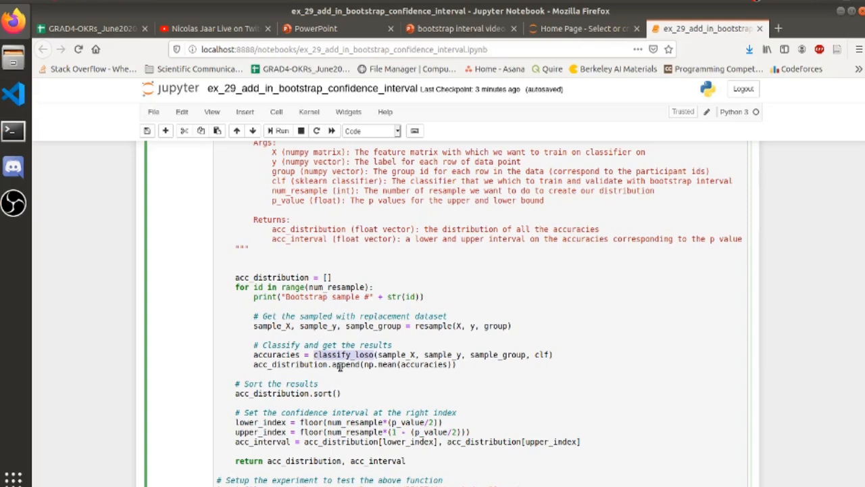
scroll("up", 3)
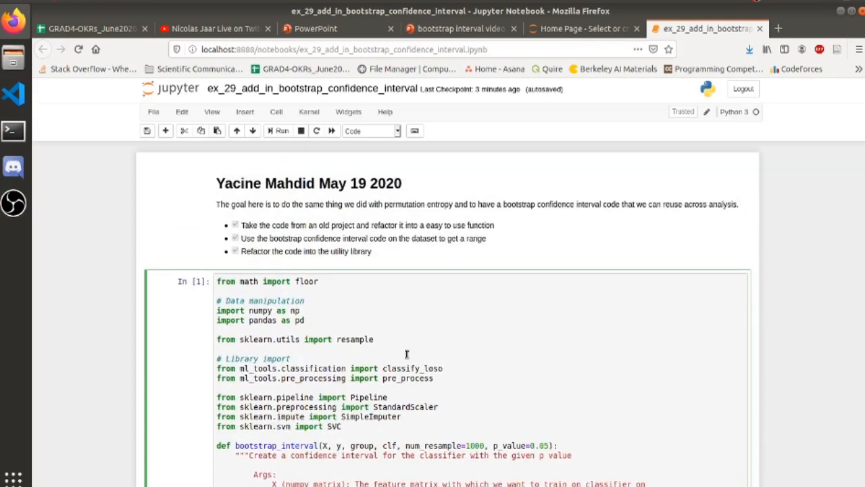
scroll("down", 3)
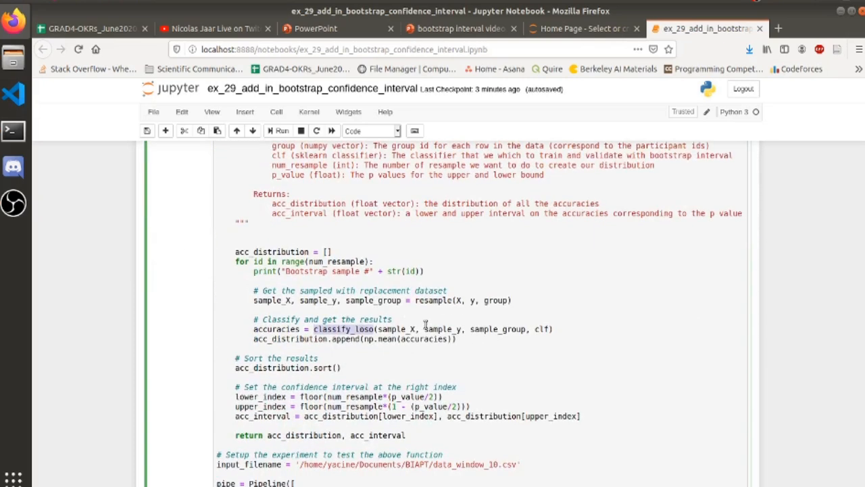
mouse_move(523, 348)
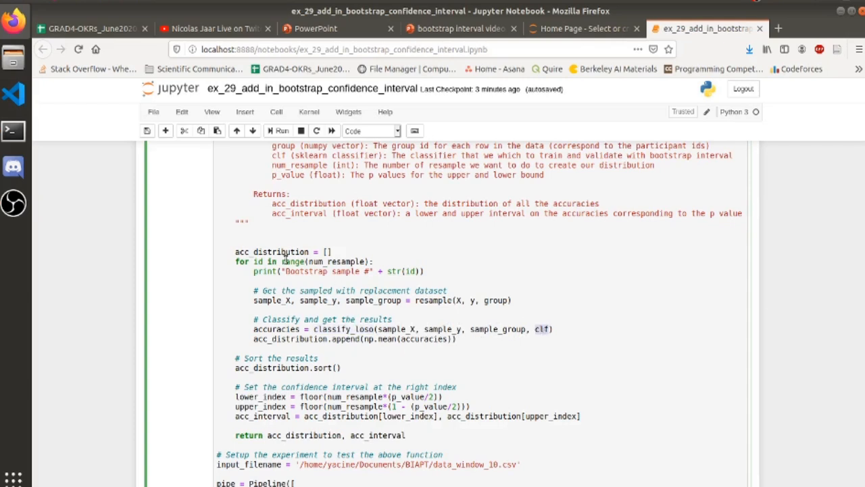
scroll("up", 3)
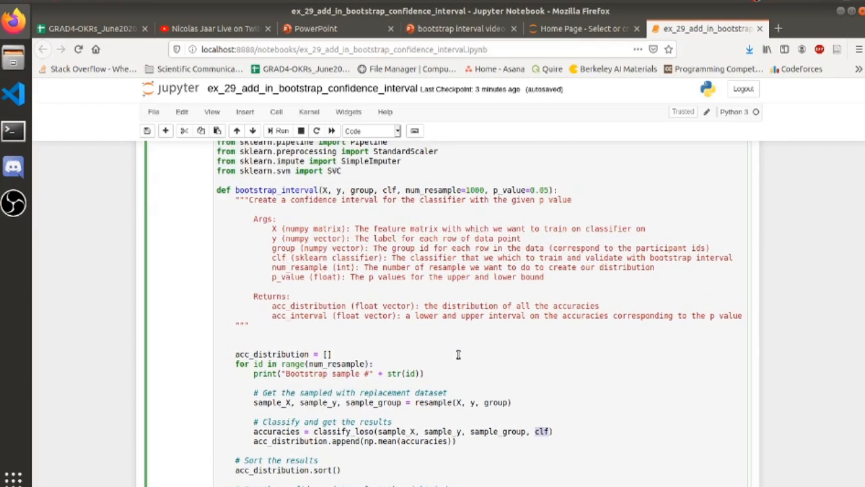
scroll("down", 3)
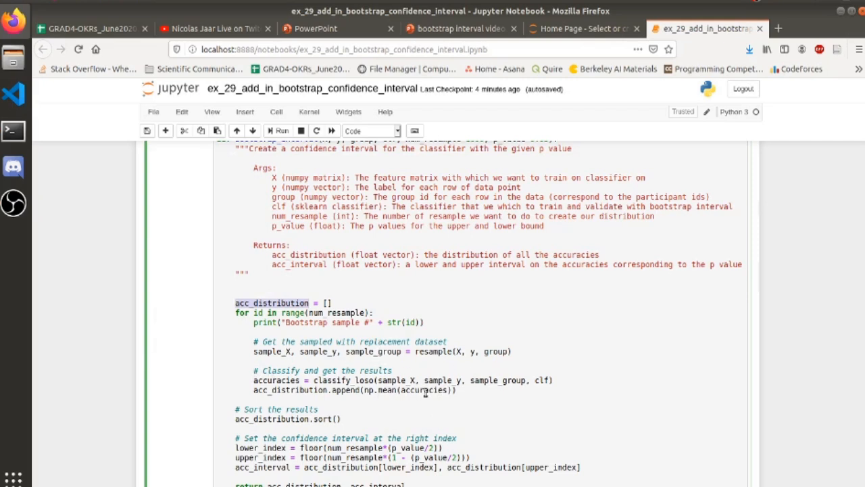
scroll("down", 3)
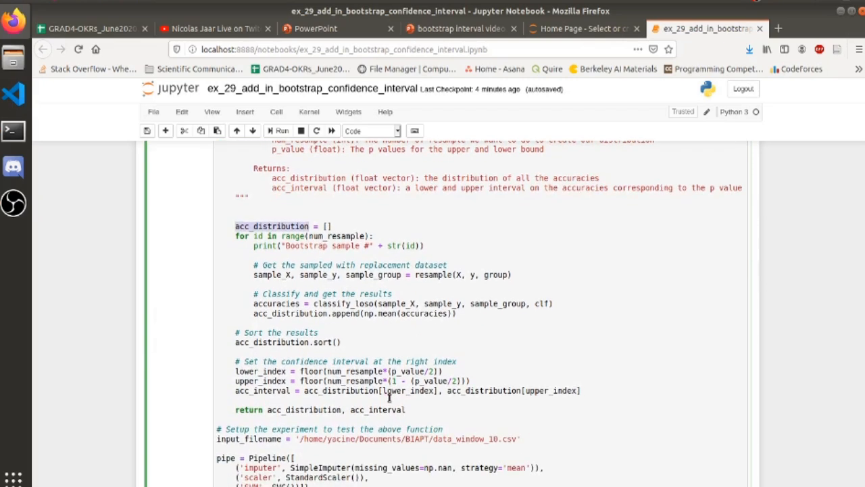
scroll("up", 3)
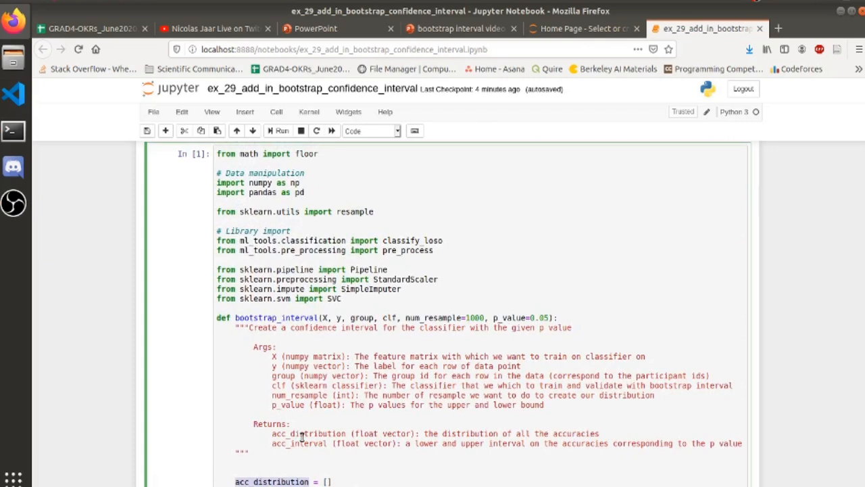
scroll("down", 3)
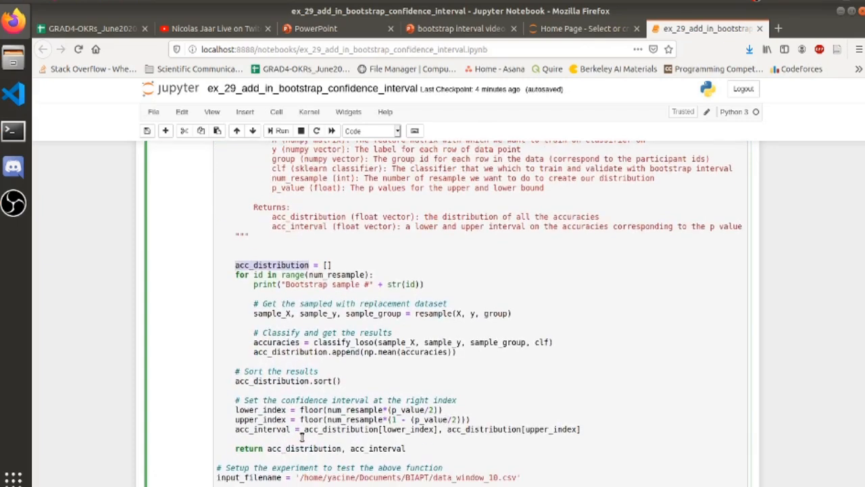
scroll("down", 3)
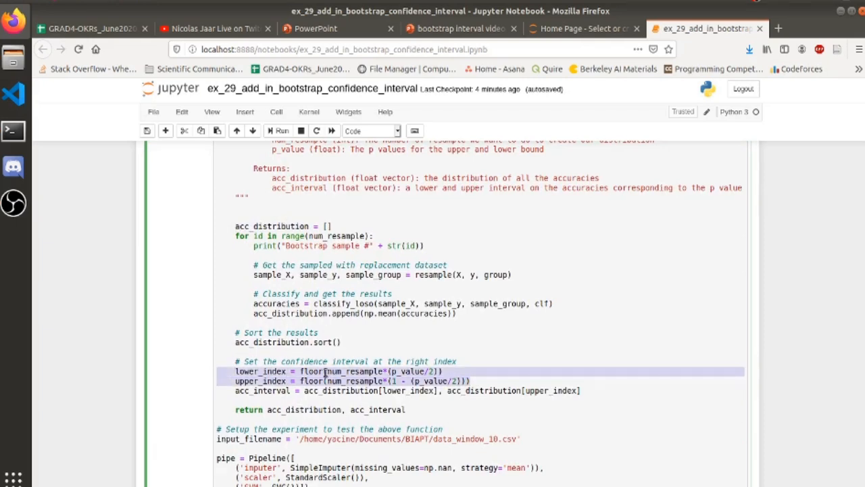
mouse_move(274, 348)
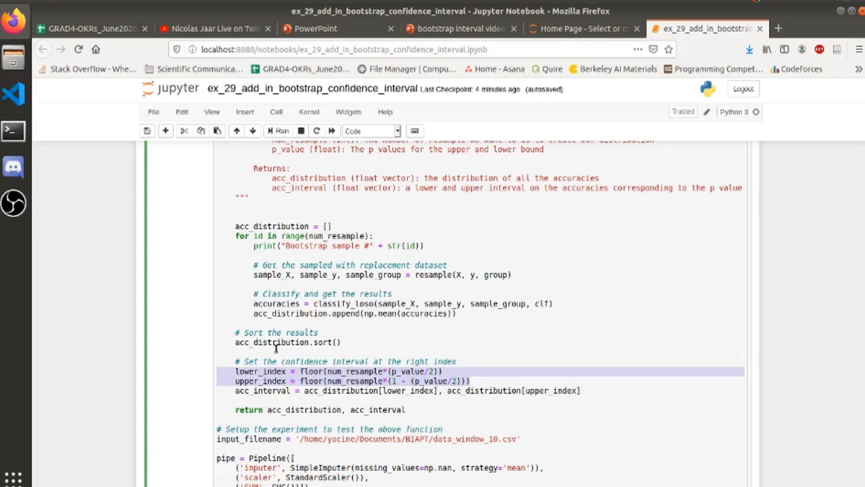
scroll("up", 3)
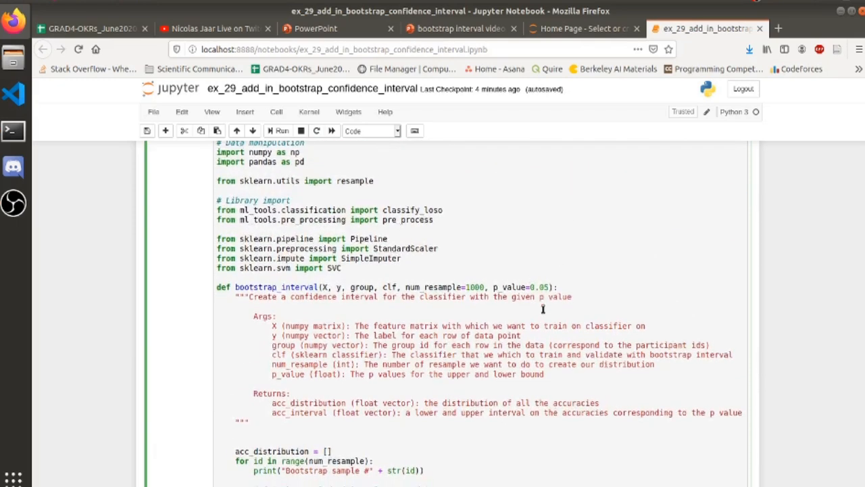
scroll("down", 3)
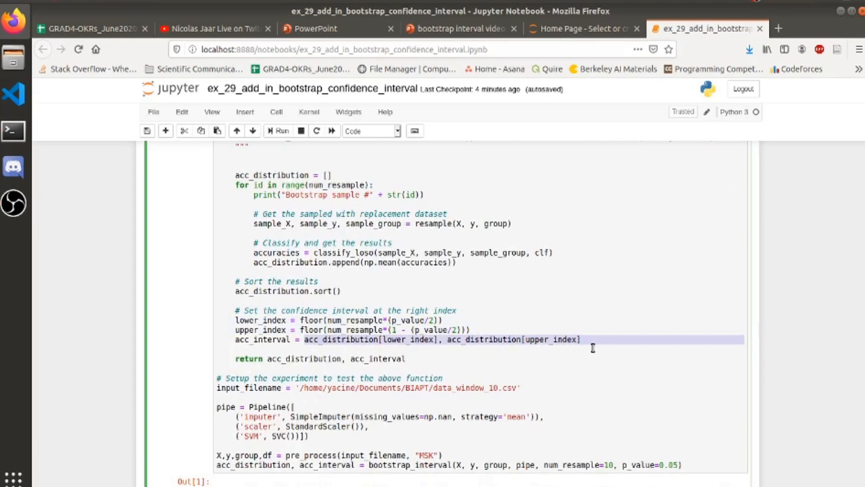
mouse_move(331, 326)
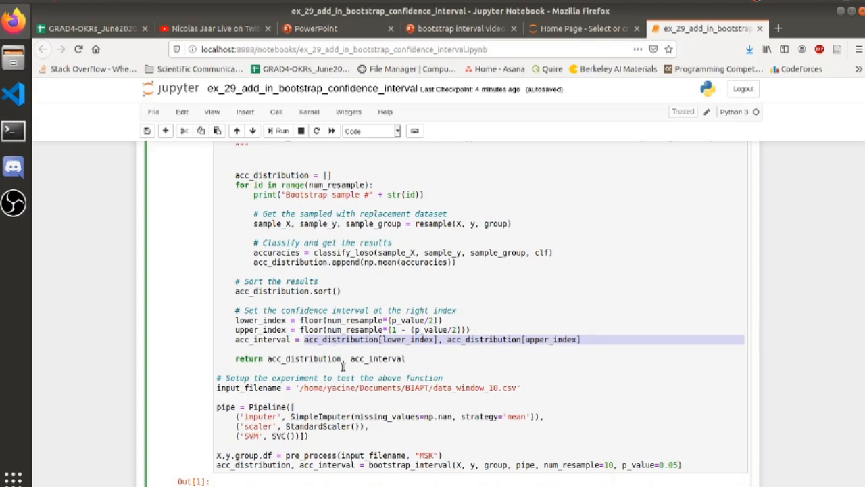
scroll("down", 3)
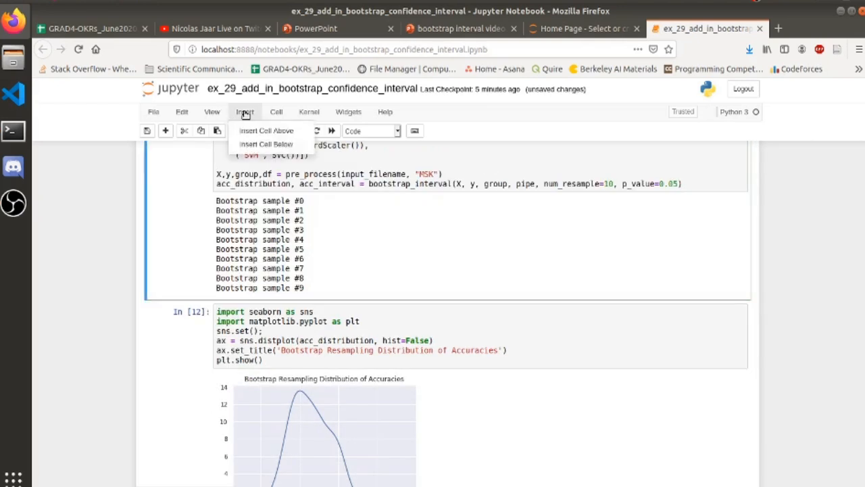
Add a cell below the bootstrap run and enter acc_distribution to show ten sorted accuracies.
left_click(266, 131)
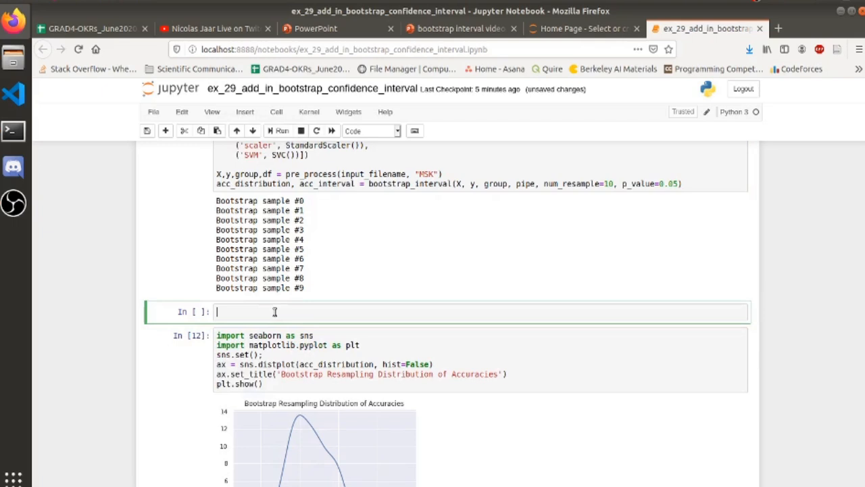
type("acc_distribution")
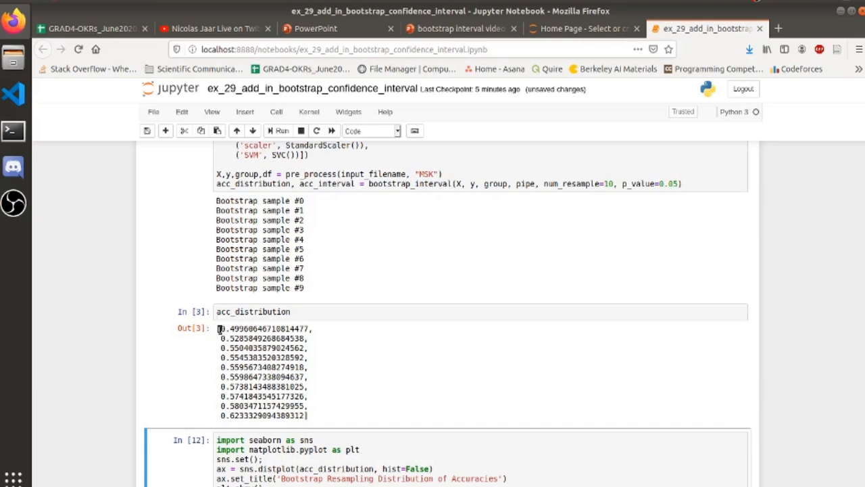
left_click_drag(216, 328, 307, 414)
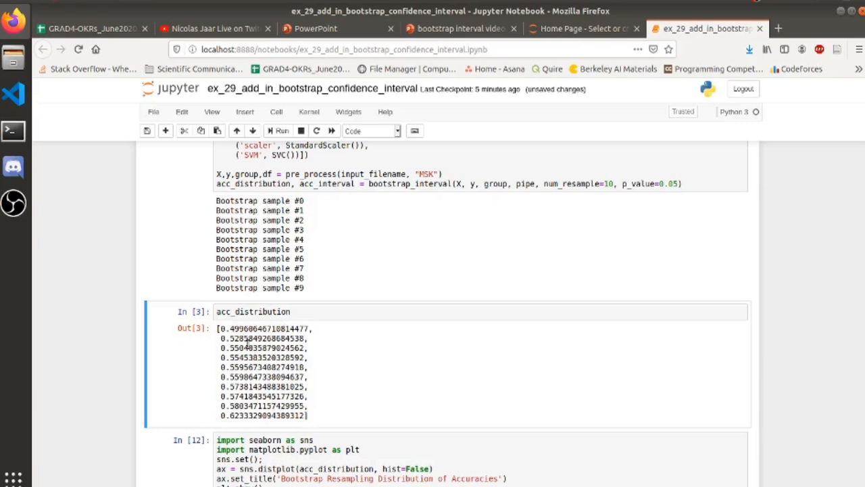
mouse_move(245, 324)
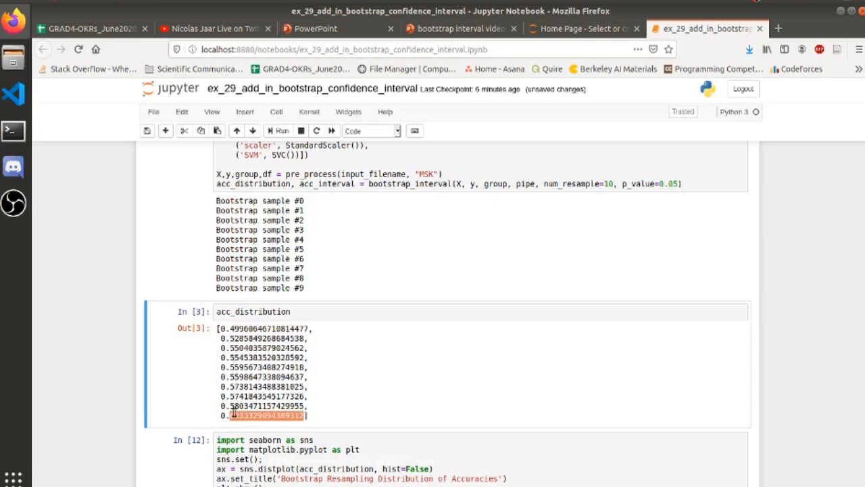
Switch the cell to acc_interval, then edit the bootstrap call's num_resample to 1000.
left_click(291, 312)
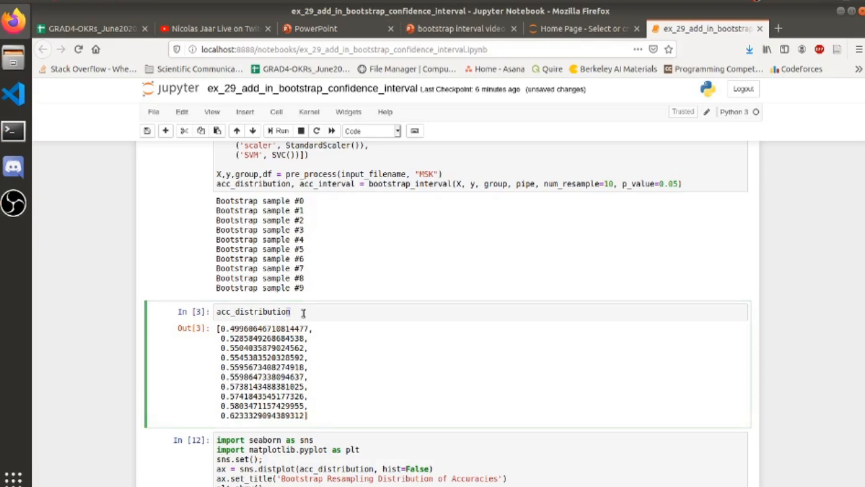
type("acc_interval")
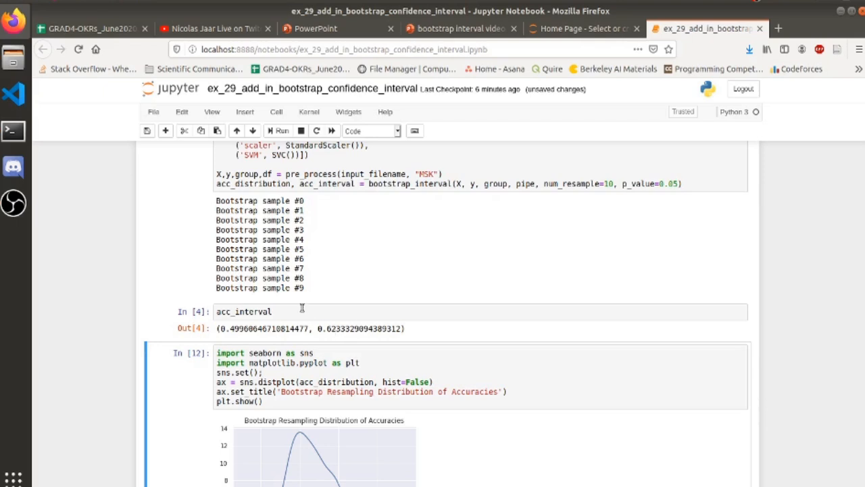
mouse_move(664, 170)
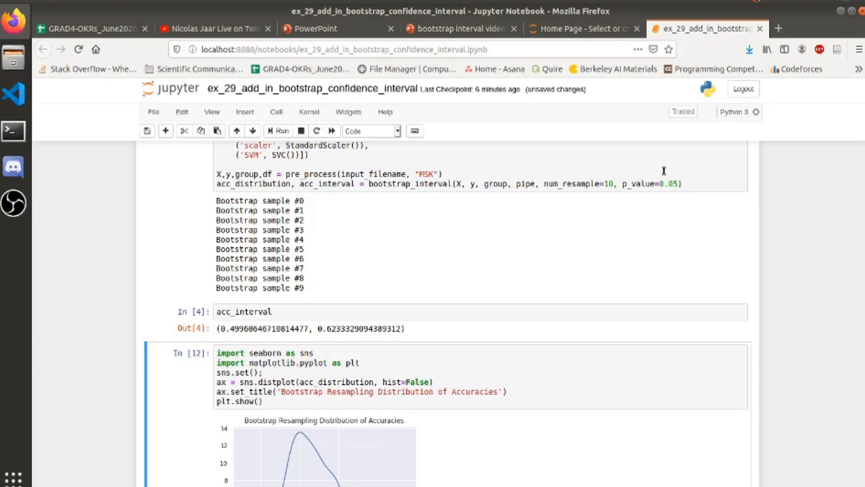
mouse_move(665, 178)
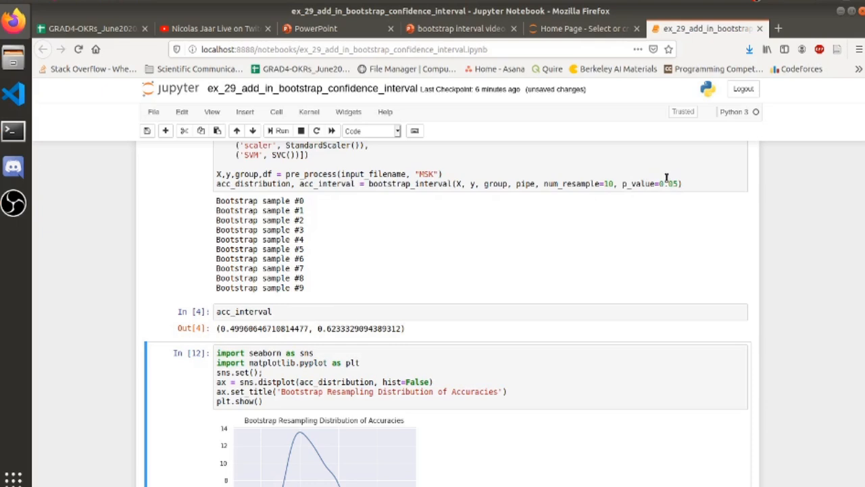
left_click(608, 183)
type("00")
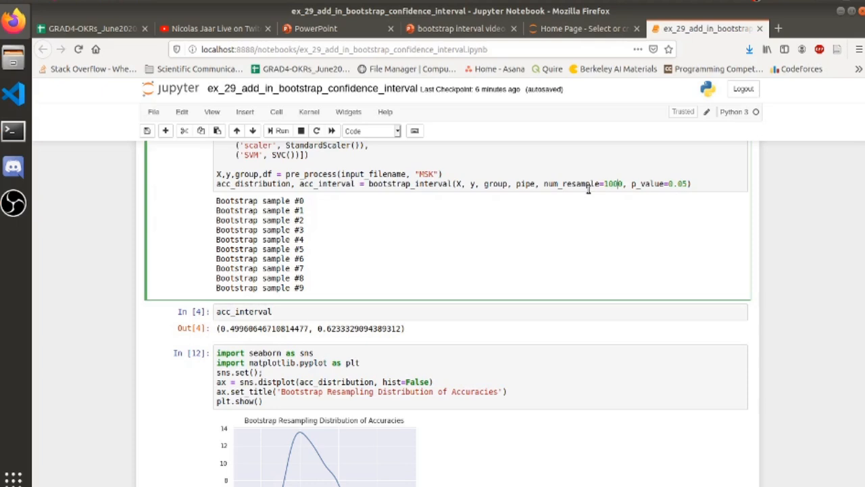
scroll("up", 3)
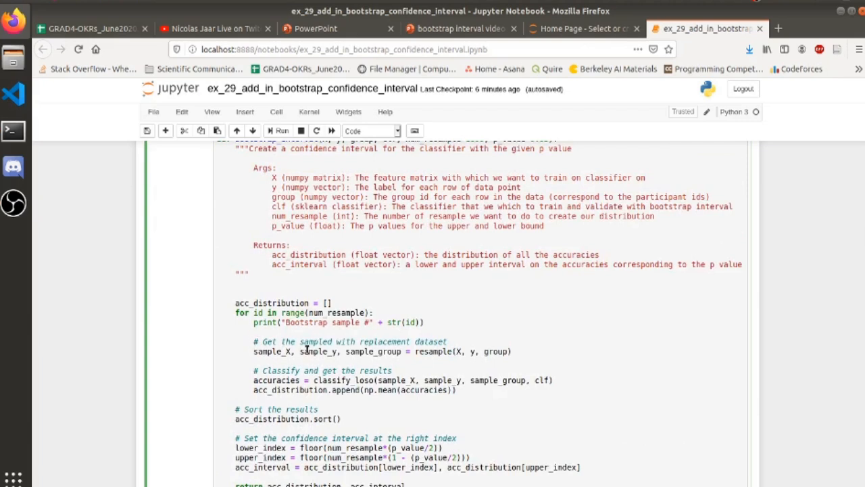
mouse_move(216, 302)
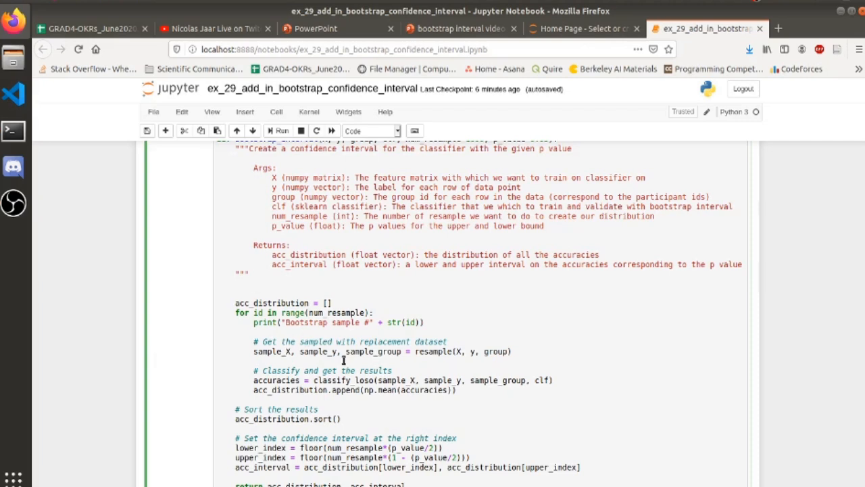
scroll("down", 3)
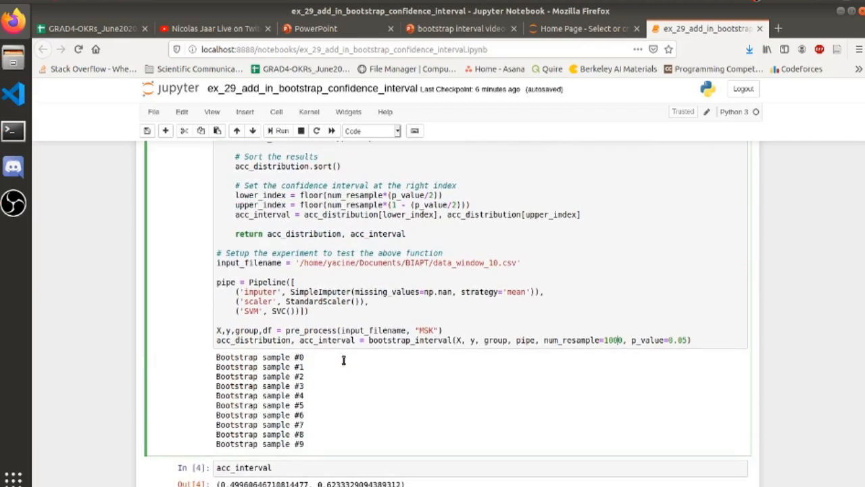
scroll("down", 3)
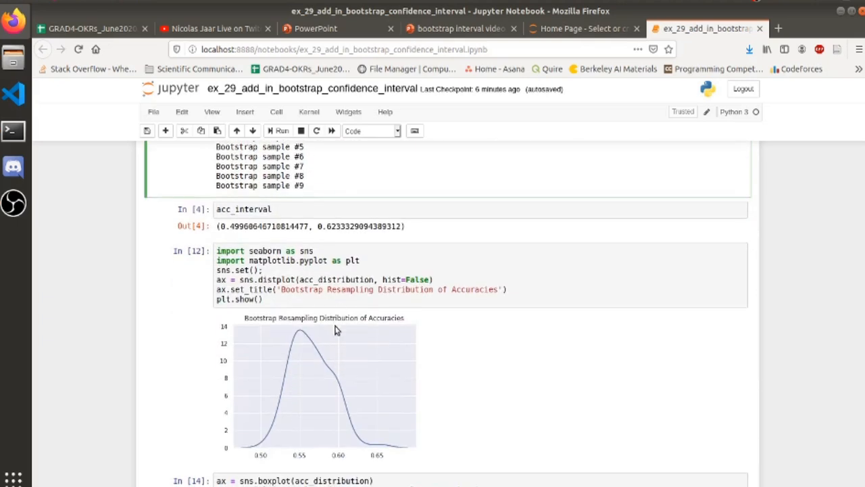
scroll("down", 3)
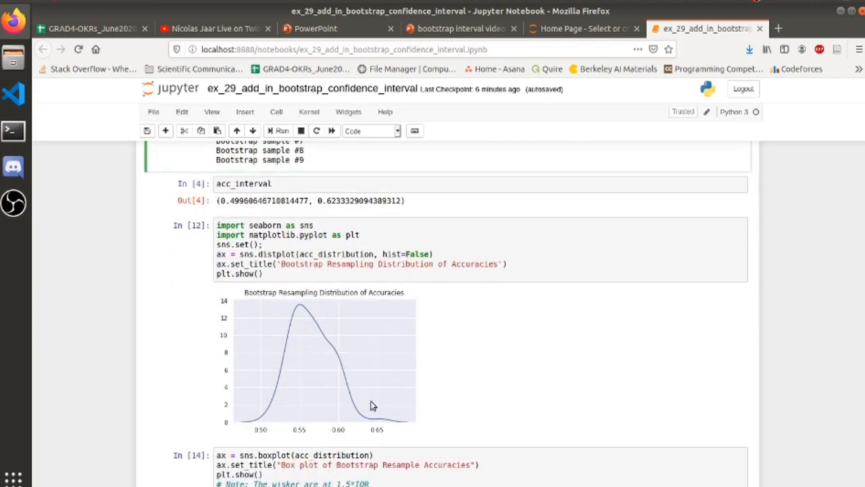
mouse_move(402, 438)
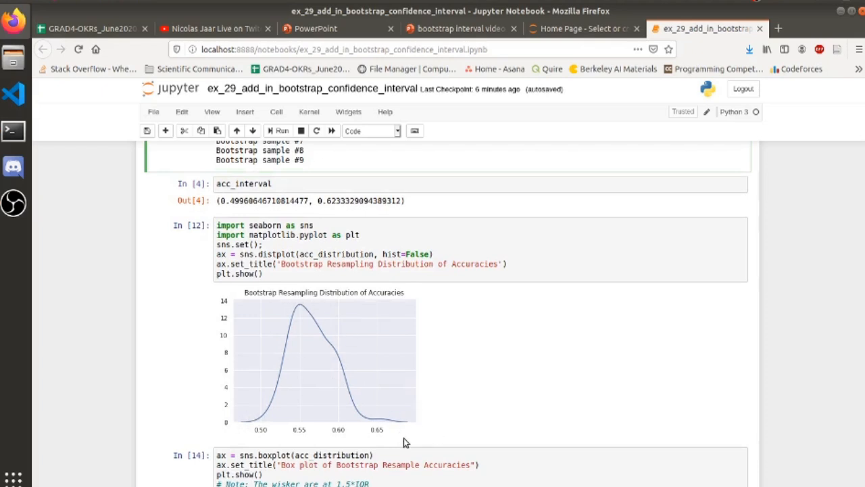
mouse_move(364, 410)
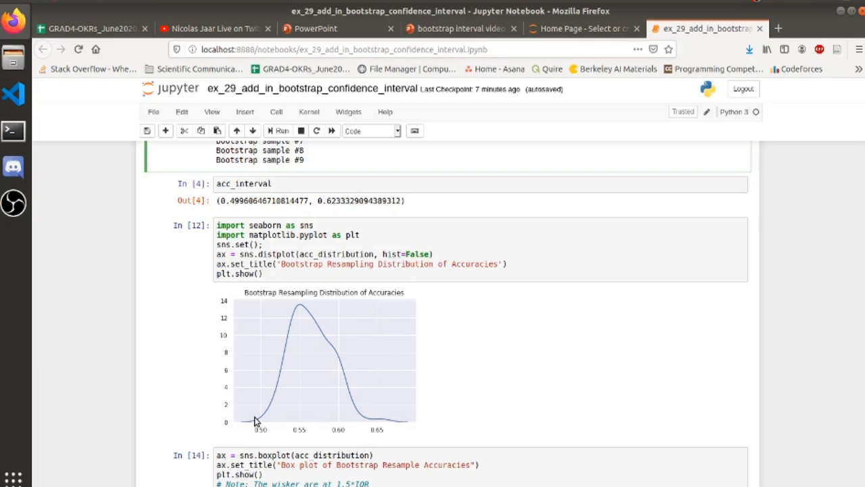
mouse_move(404, 357)
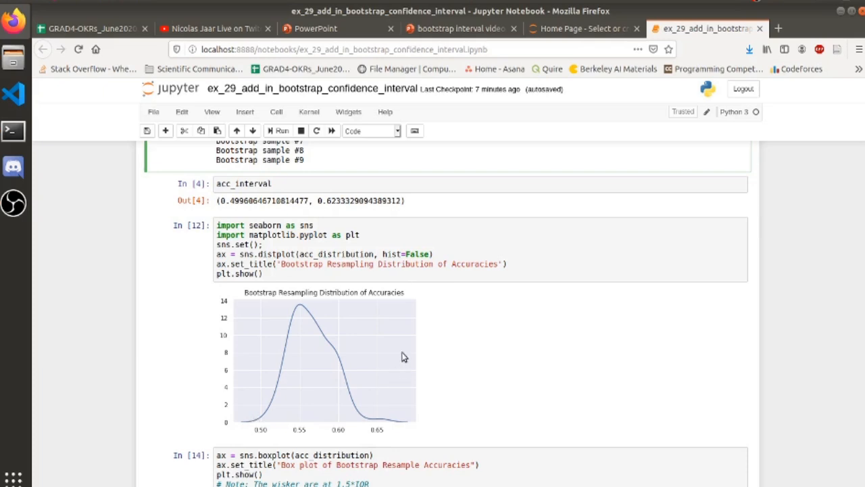
left_click(459, 29)
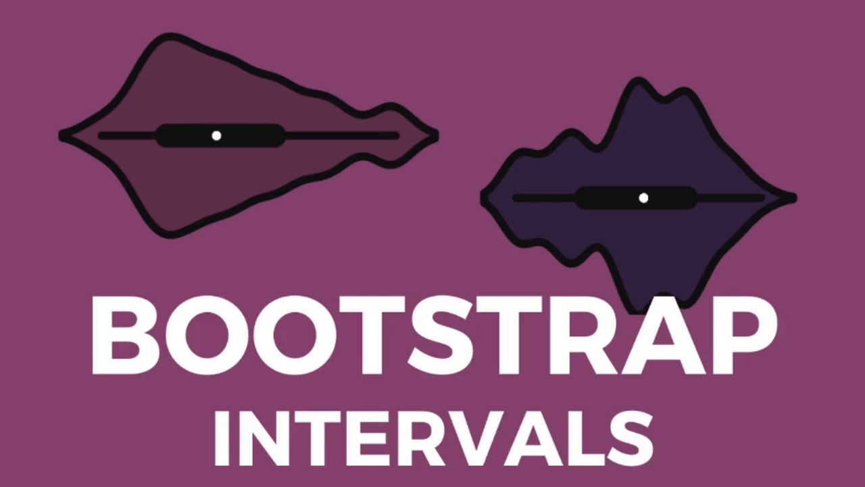